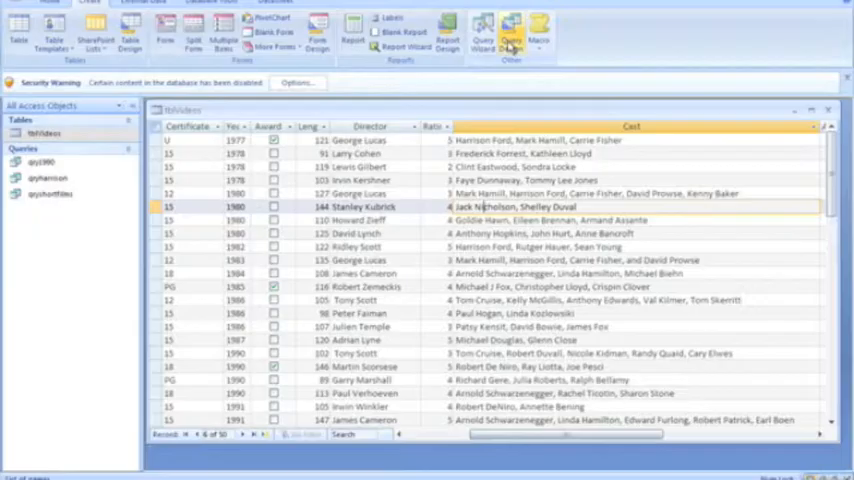
Build a design query on tblVideos with all fields (*) and run it, listing all 50 films
{"action": "left_click", "coordinate": [519, 32]}
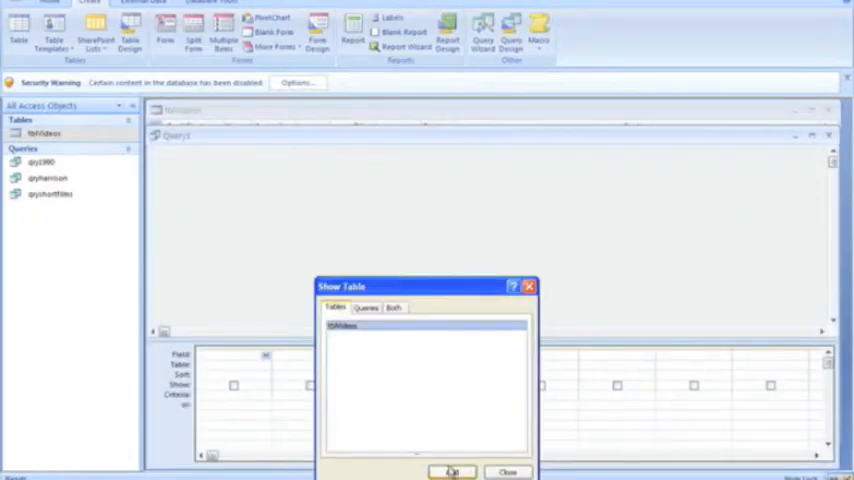
{"action": "left_click", "coordinate": [458, 469]}
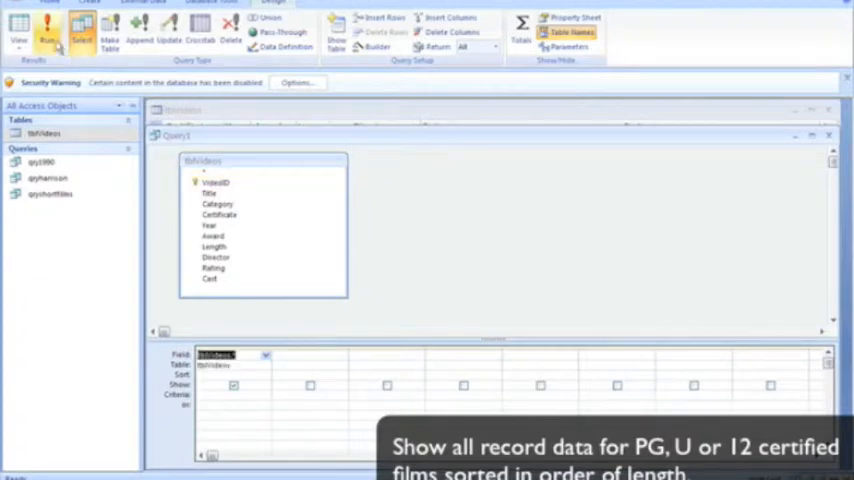
{"action": "left_click", "coordinate": [47, 33]}
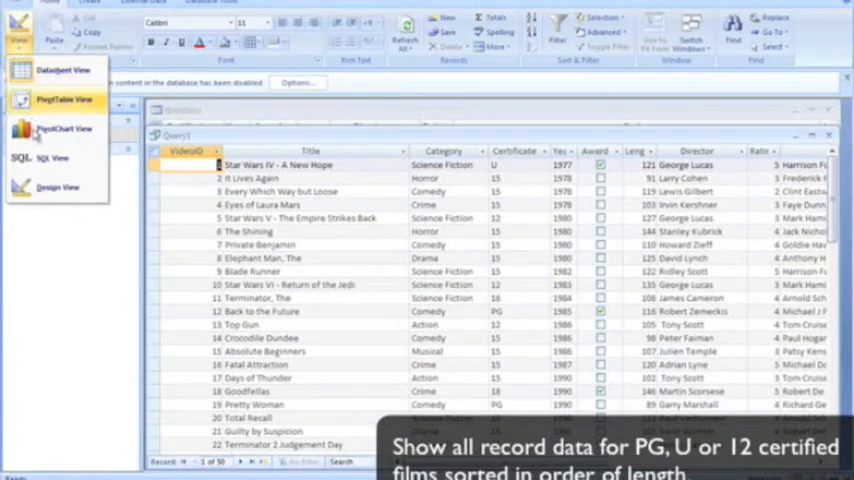
Add a Certificate column, hidden from results, alongside tblVideos.* in the query design
{"action": "left_click", "coordinate": [57, 187]}
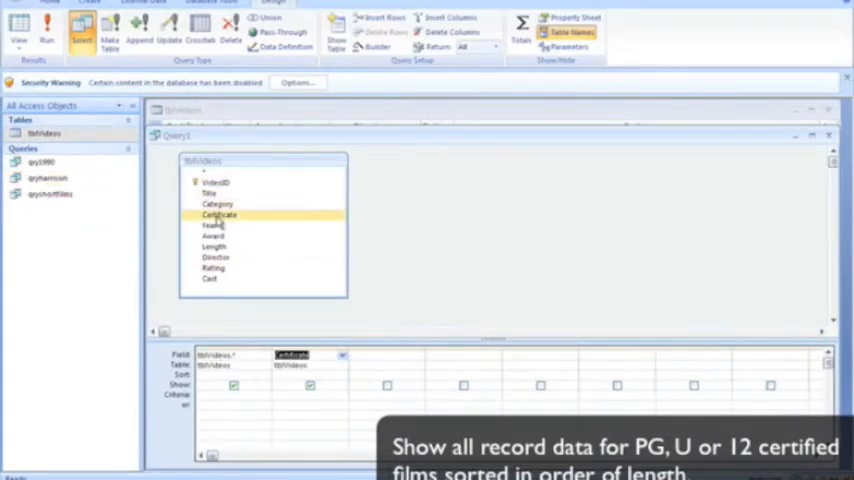
{"action": "left_click", "coordinate": [316, 388]}
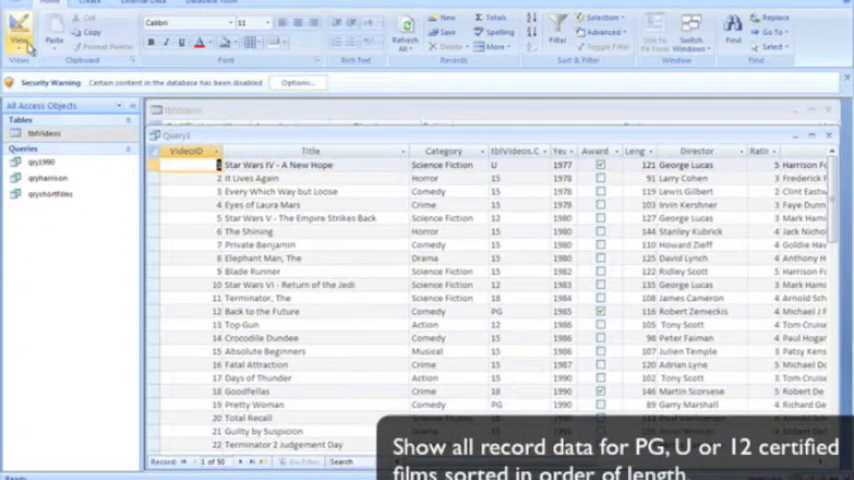
{"action": "left_click", "coordinate": [20, 35]}
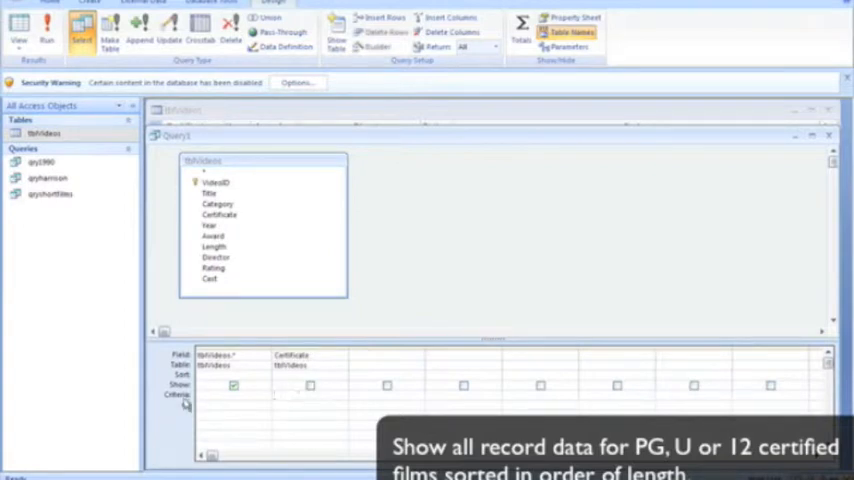
Enter PG, U and 12 as Certificate criteria on the criteria and or rows
{"action": "left_click", "coordinate": [291, 355]}
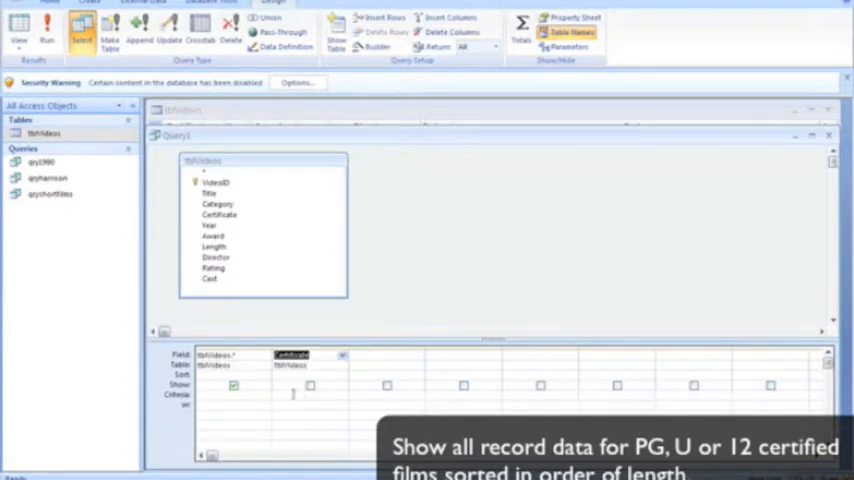
{"action": "left_click", "coordinate": [283, 399]}
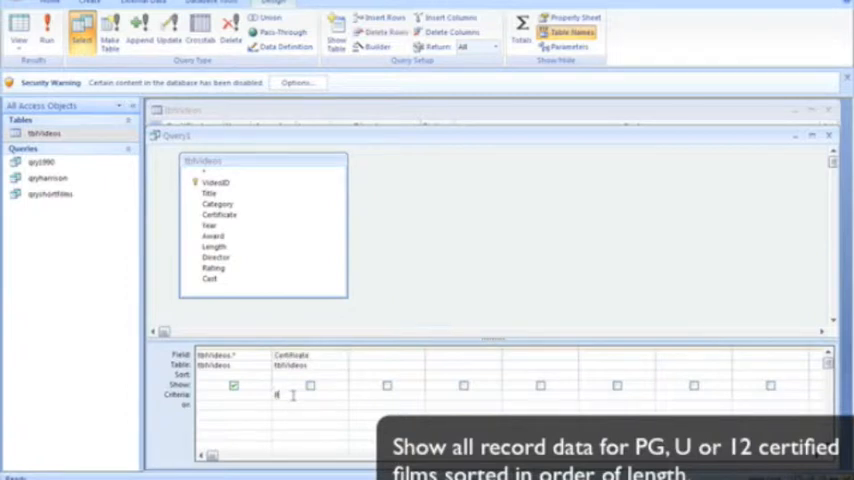
{"action": "type", "text": "PG\""}
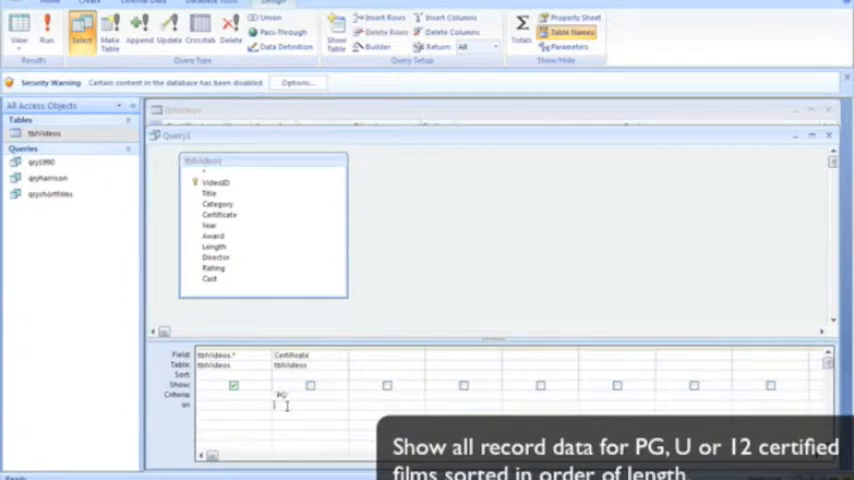
{"action": "type", "text": "U\""}
{"action": "left_click", "coordinate": [310, 414]}
{"action": "type", "text": "12"}
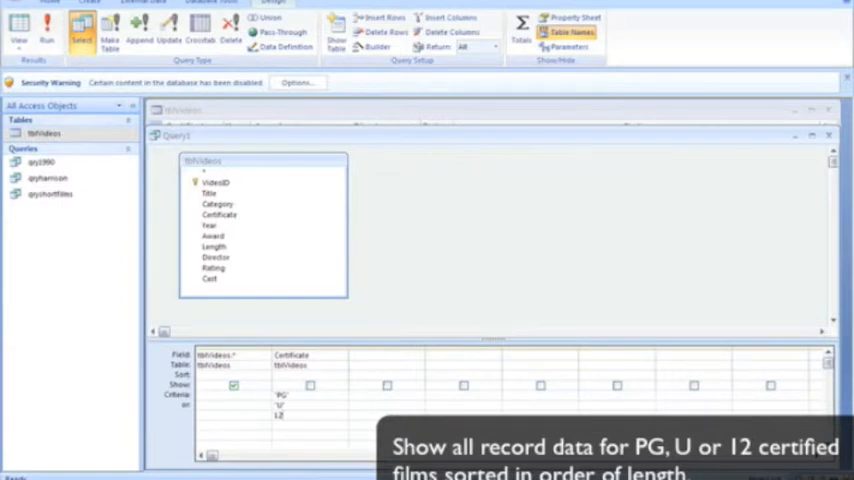
Add a hidden Length column sorted ascending
{"action": "left_click", "coordinate": [208, 225]}
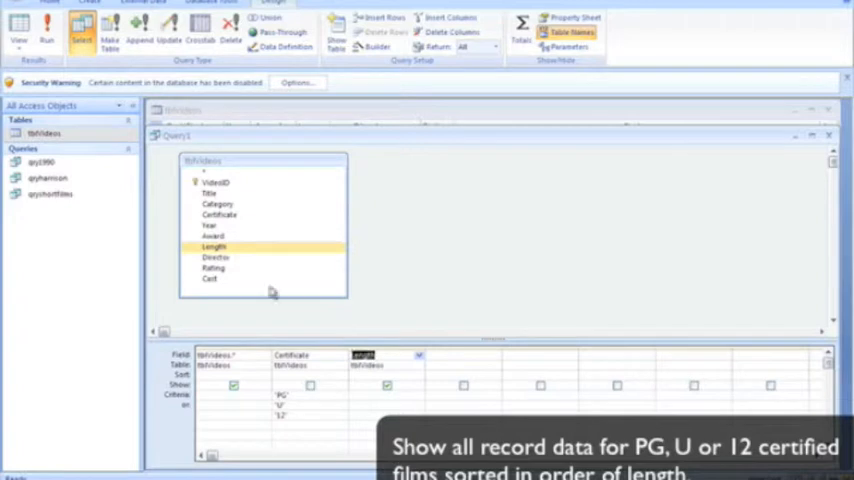
{"action": "left_click", "coordinate": [388, 386]}
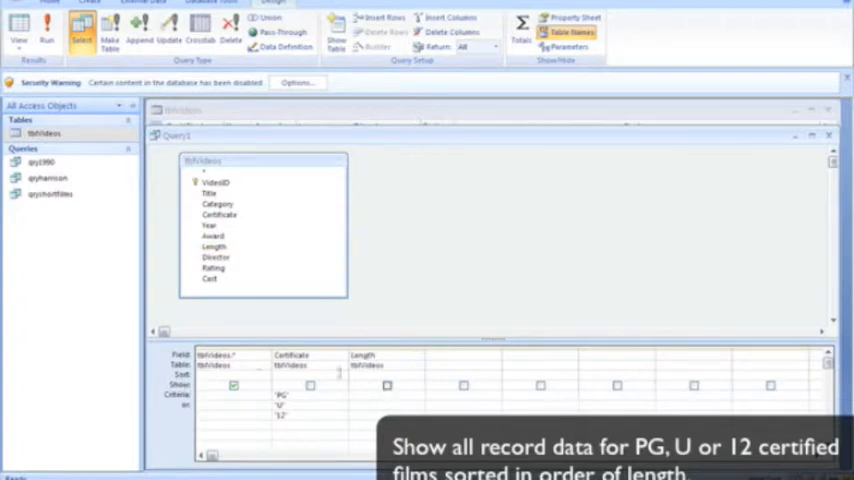
{"action": "left_click", "coordinate": [414, 377]}
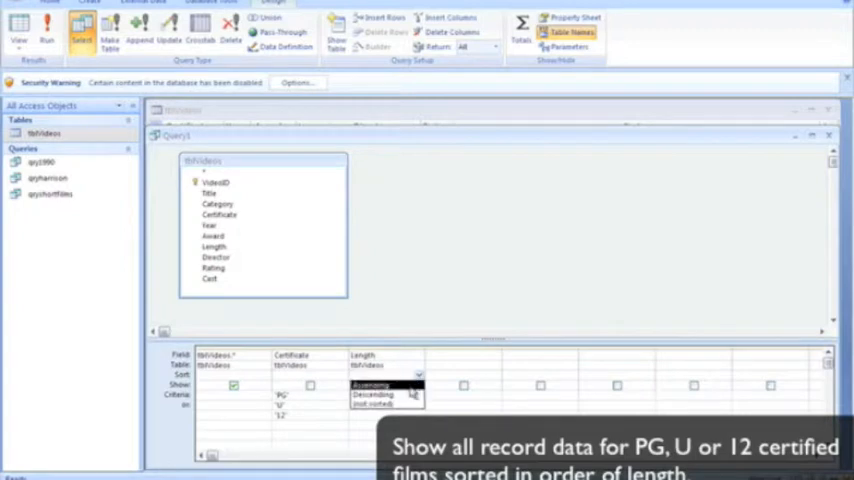
{"action": "left_click", "coordinate": [365, 380]}
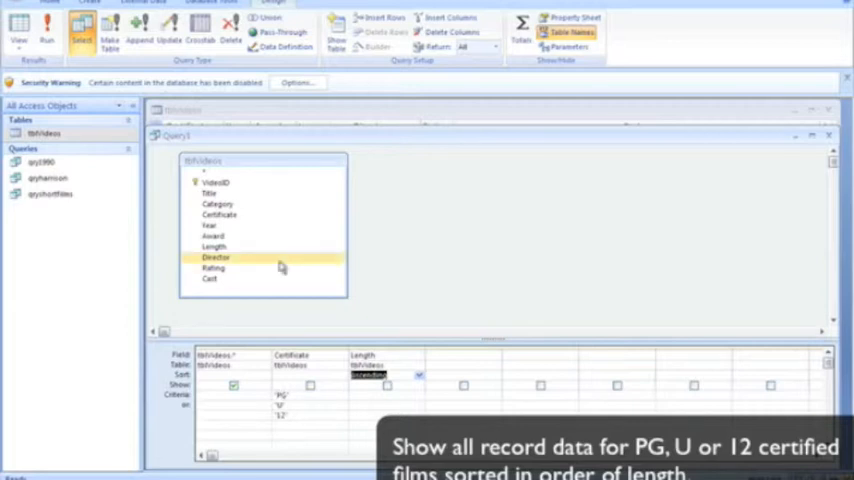
Run the PG/U/12 query showing 21 films, then save it as qryFamilyFilms
{"action": "left_click", "coordinate": [38, 33]}
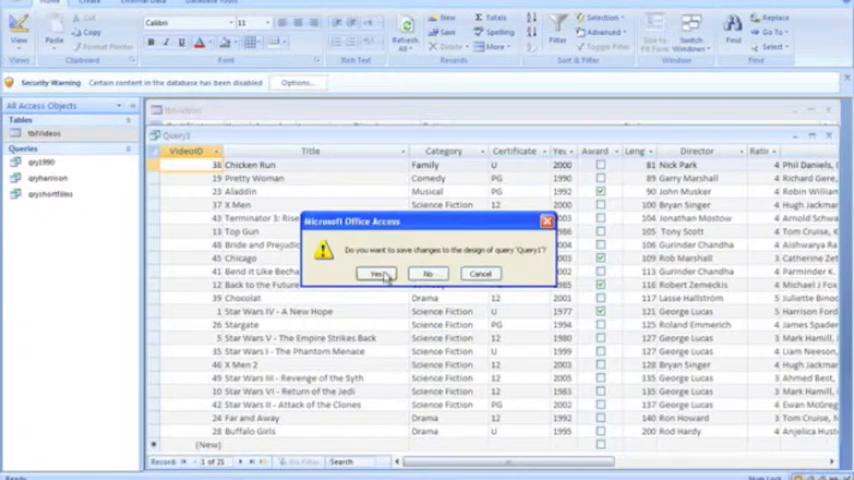
{"action": "left_click", "coordinate": [374, 273]}
{"action": "type", "text": "qryFamily"}
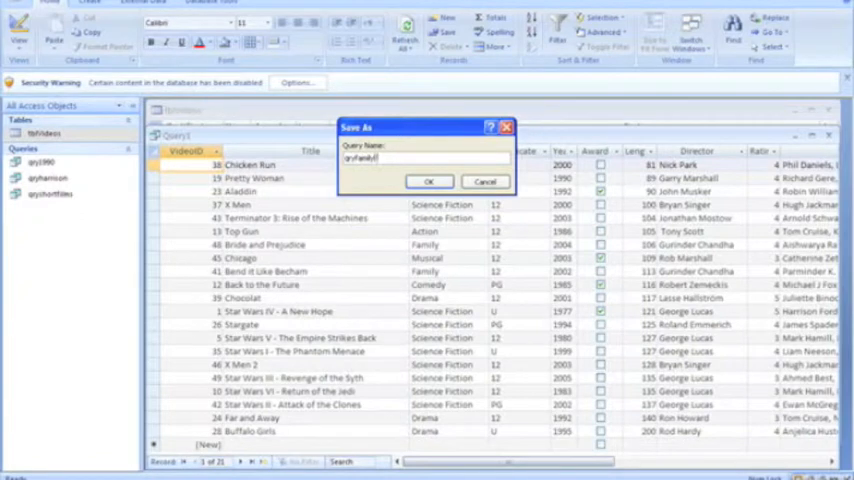
{"action": "type", "text": "ilms"}
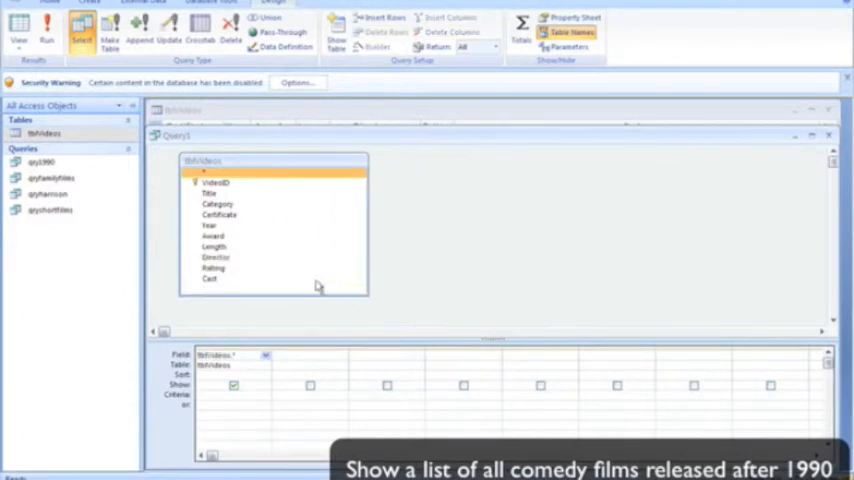
Add hidden Year and Category columns, set Year to >1990, and run the query (30 films)
{"action": "left_click", "coordinate": [210, 225]}
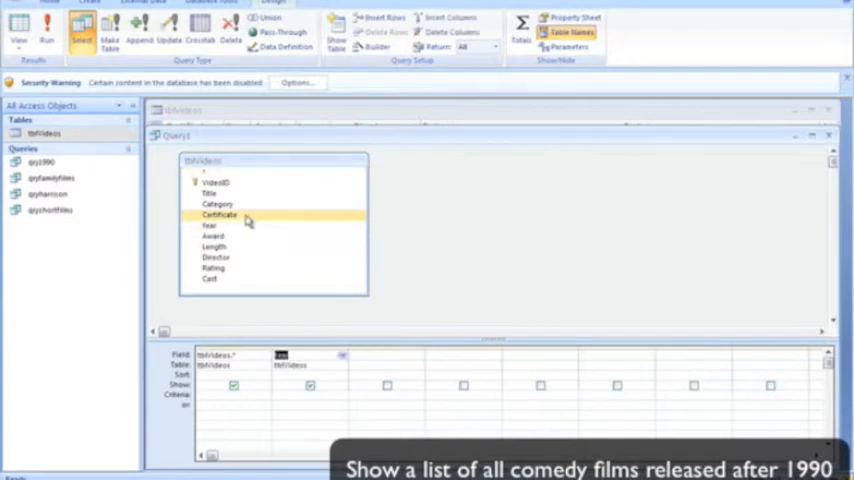
{"action": "left_click", "coordinate": [375, 354]}
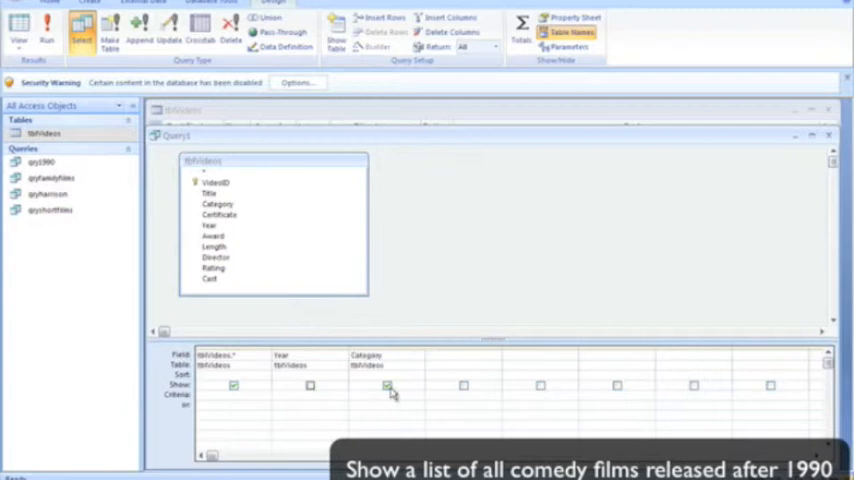
{"action": "left_click", "coordinate": [389, 386]}
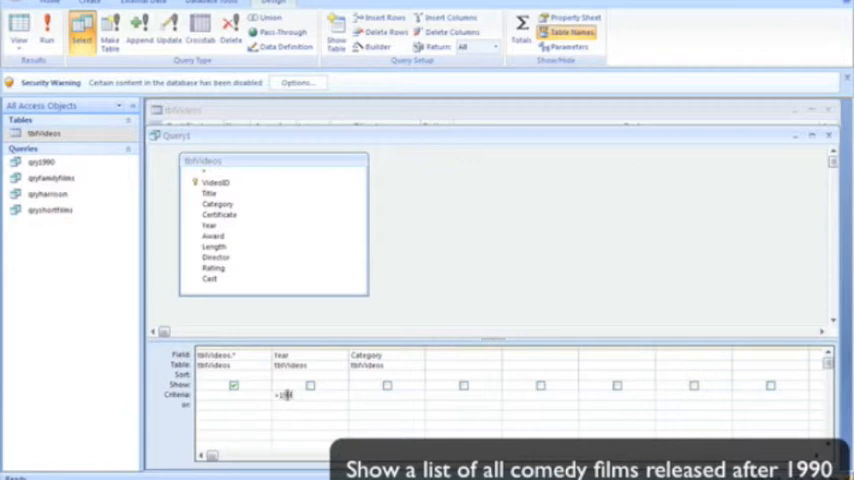
{"action": "type", "text": ">1990"}
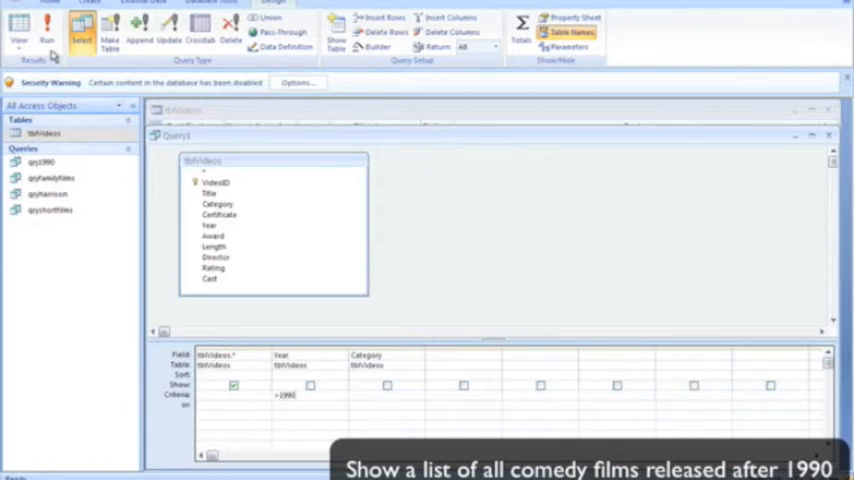
{"action": "left_click", "coordinate": [48, 33]}
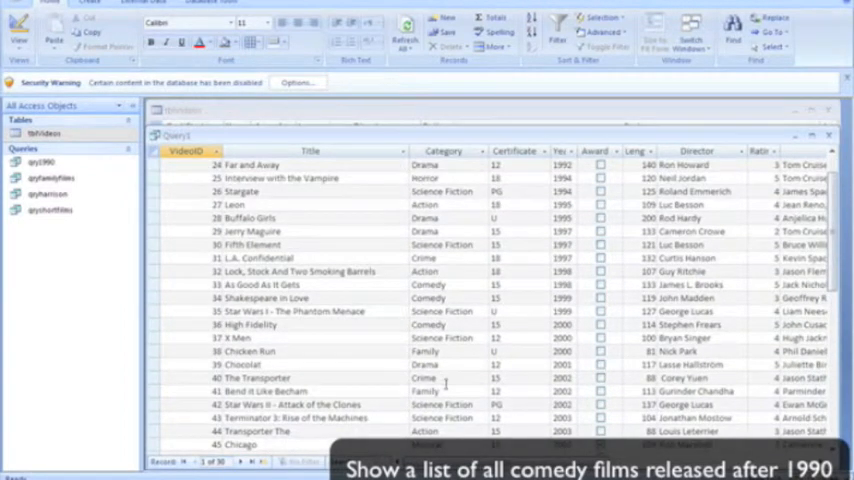
{"action": "mouse_move", "coordinate": [86, 123]}
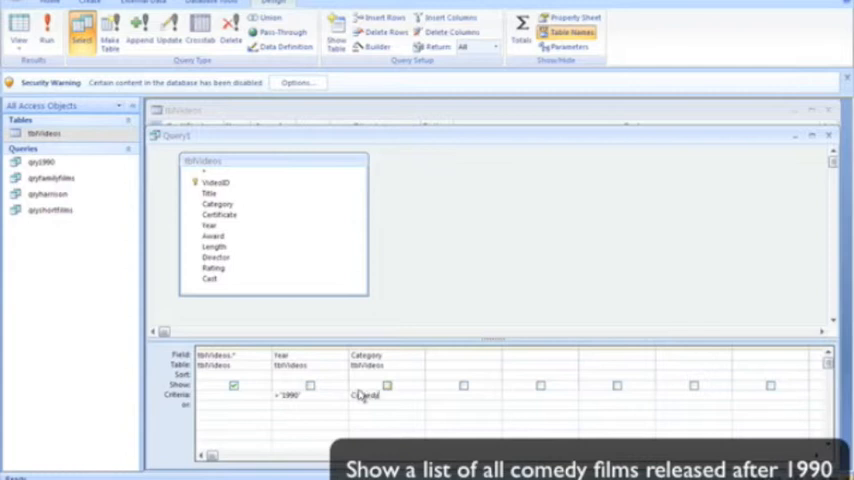
Enter Comedy as the Category criterion, narrowing results to three comedies
{"action": "type", "text": "Comedy"}
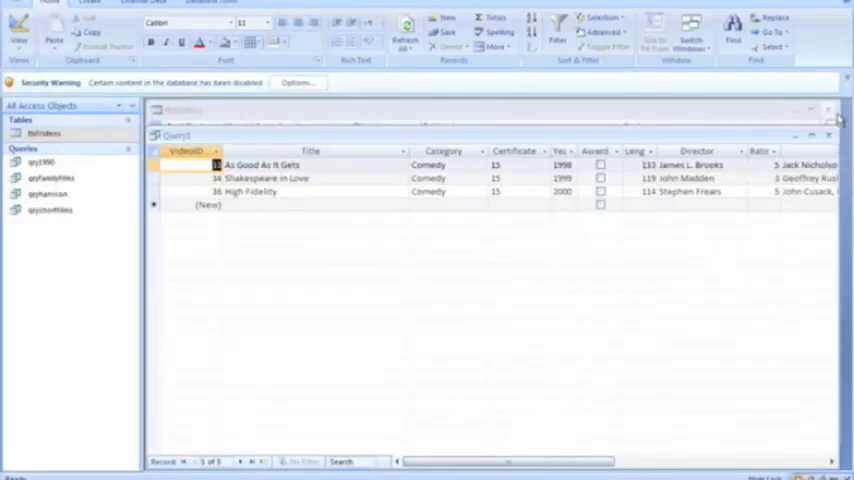
Close the comedy query and save it as qrycomedies
{"action": "left_click", "coordinate": [834, 135]}
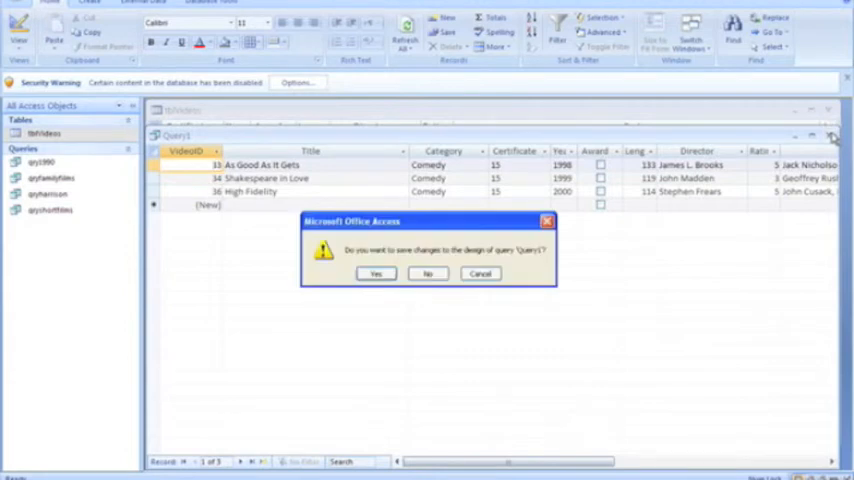
{"action": "left_click", "coordinate": [375, 273]}
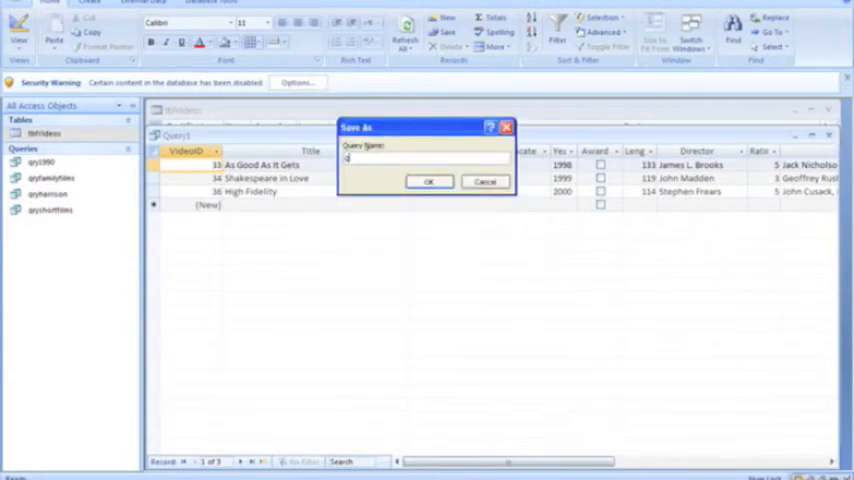
{"action": "type", "text": "qrycomedies"}
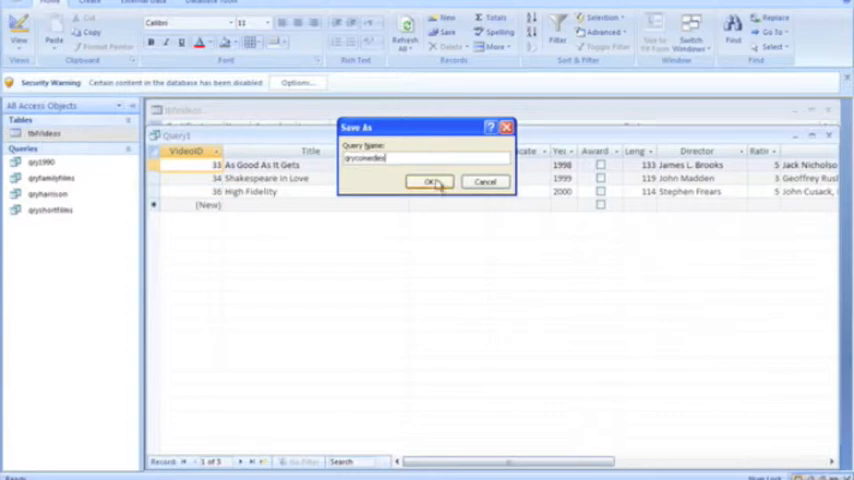
{"action": "left_click", "coordinate": [429, 182]}
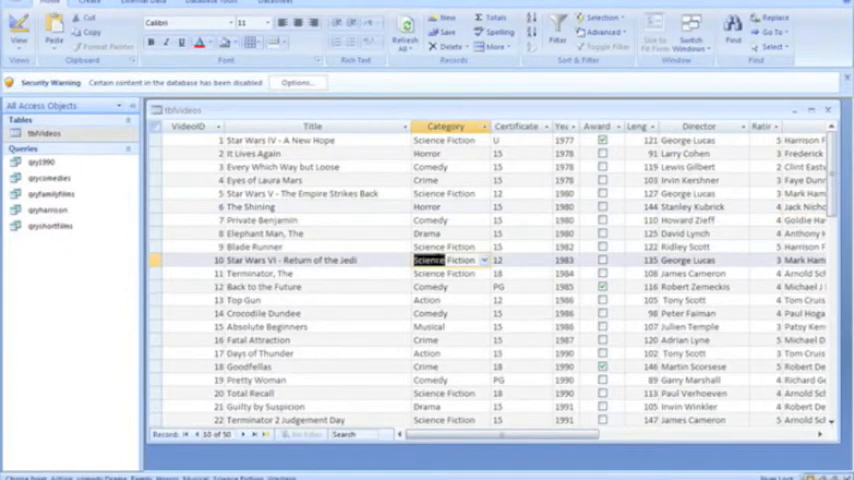
Scroll the tblVideos table and bring up the Create ribbon tab
{"action": "scroll", "scroll_direction": "down", "scroll_amount": 3}
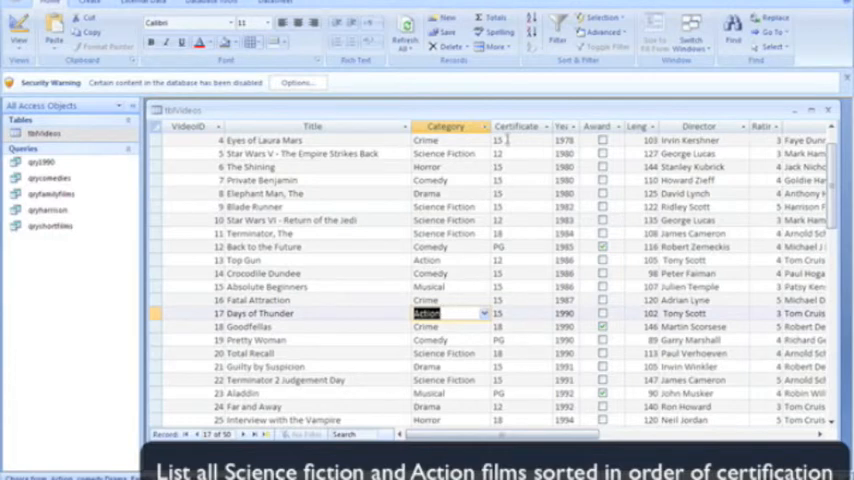
{"action": "mouse_move", "coordinate": [499, 208]}
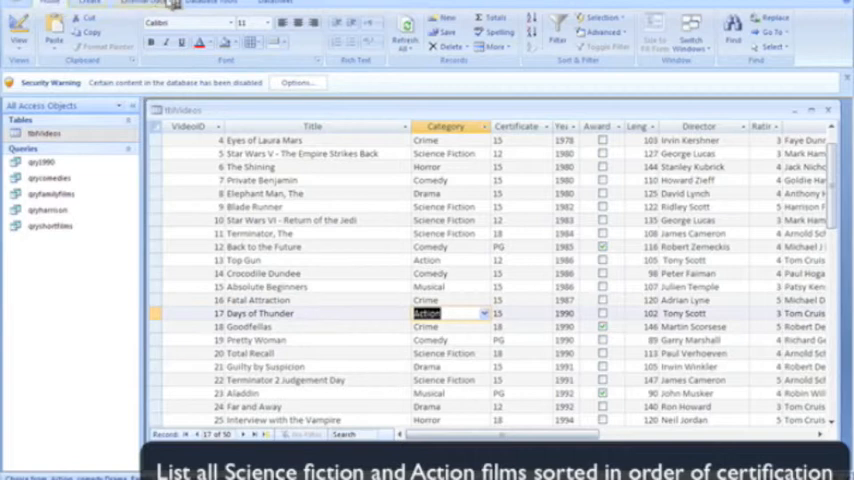
{"action": "left_click", "coordinate": [88, 5]}
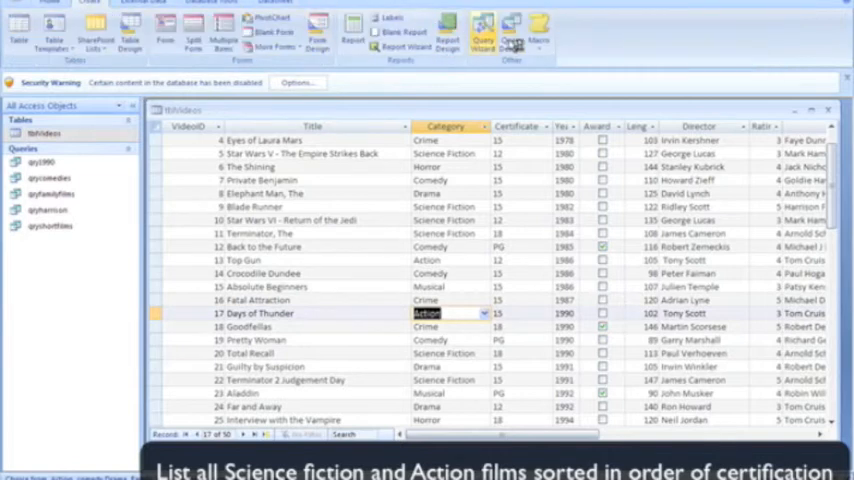
Start a new tblVideos query with all fields, Category, and Certificate sorted ascending
{"action": "left_click", "coordinate": [505, 28]}
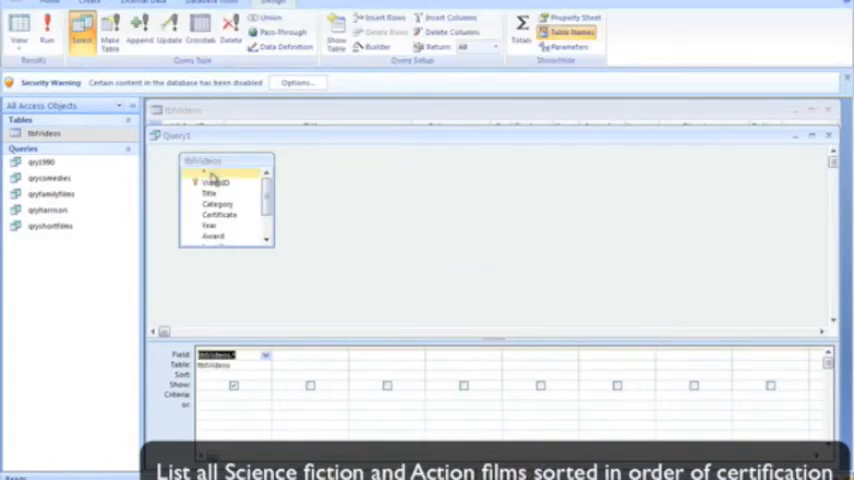
{"action": "left_click", "coordinate": [214, 203]}
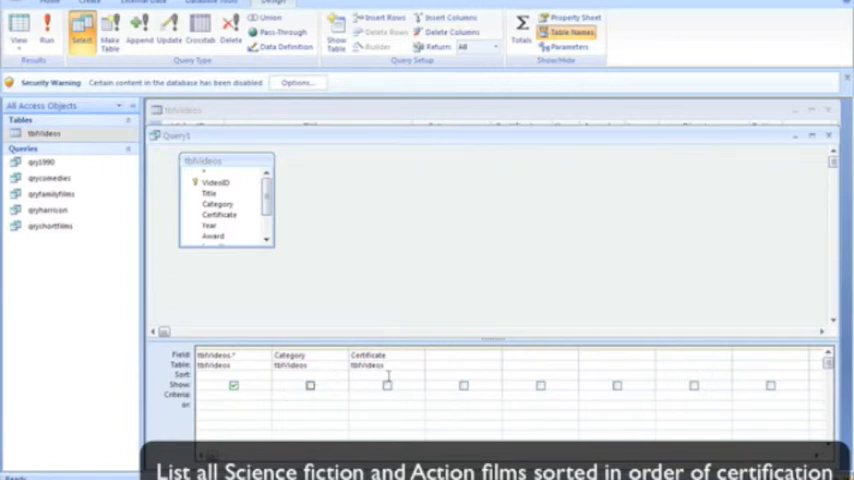
{"action": "left_click", "coordinate": [415, 373]}
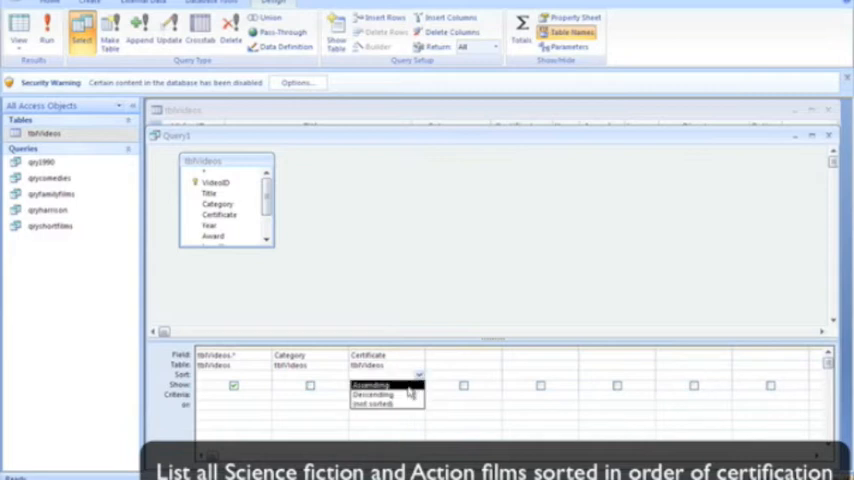
{"action": "left_click", "coordinate": [360, 381]}
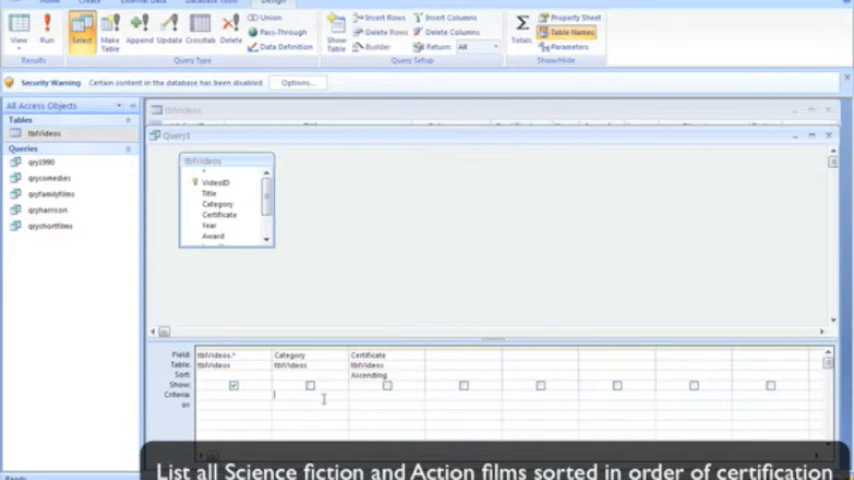
Set Category criteria to 'Science Fiction' or Action and run the query
{"action": "type", "text": "Science Fiction\""}
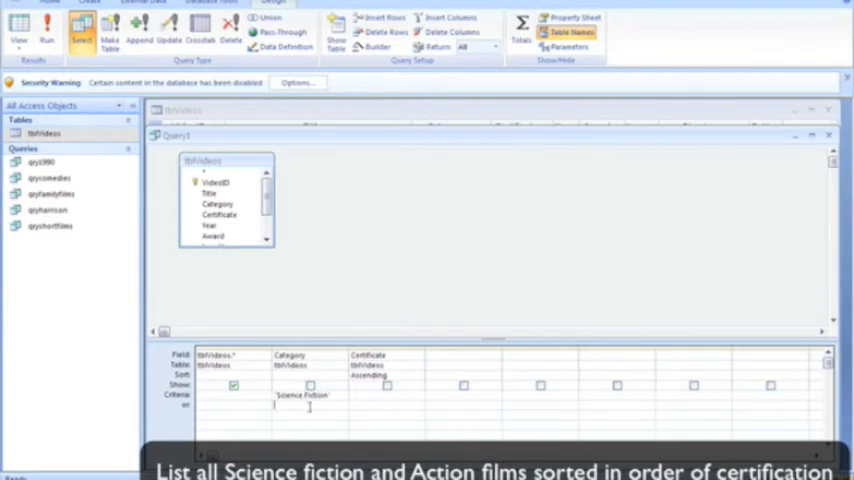
{"action": "type", "text": "Action"}
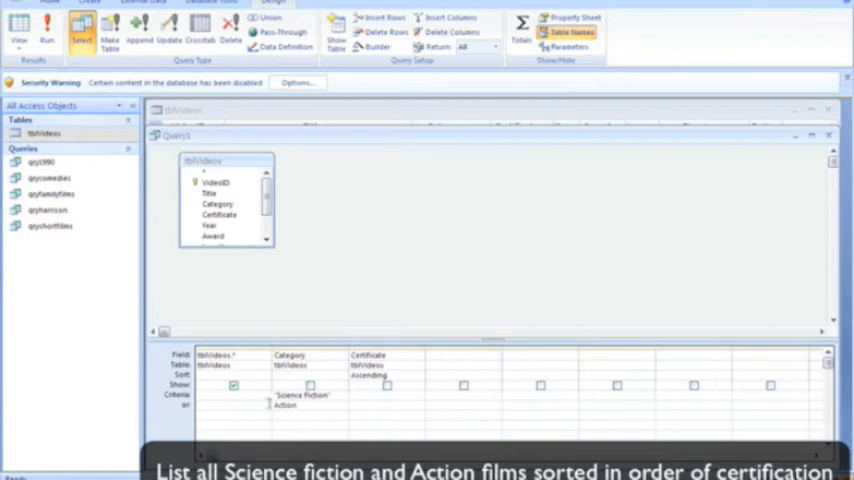
{"action": "left_click", "coordinate": [46, 33]}
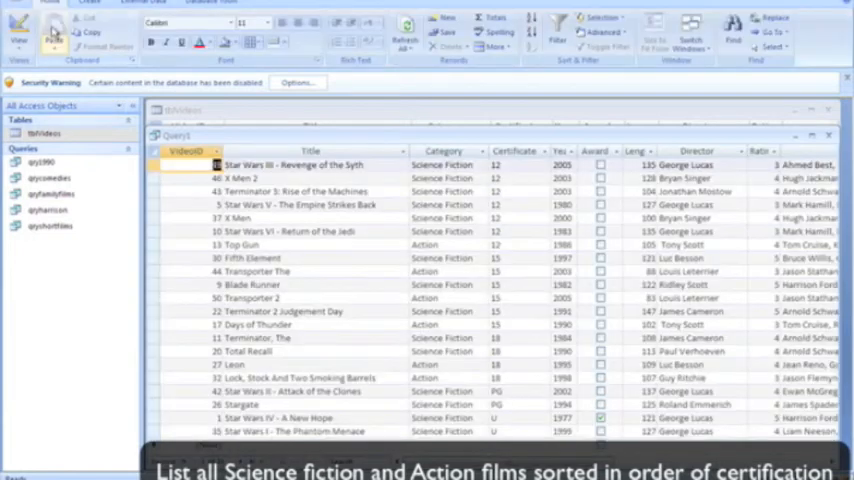